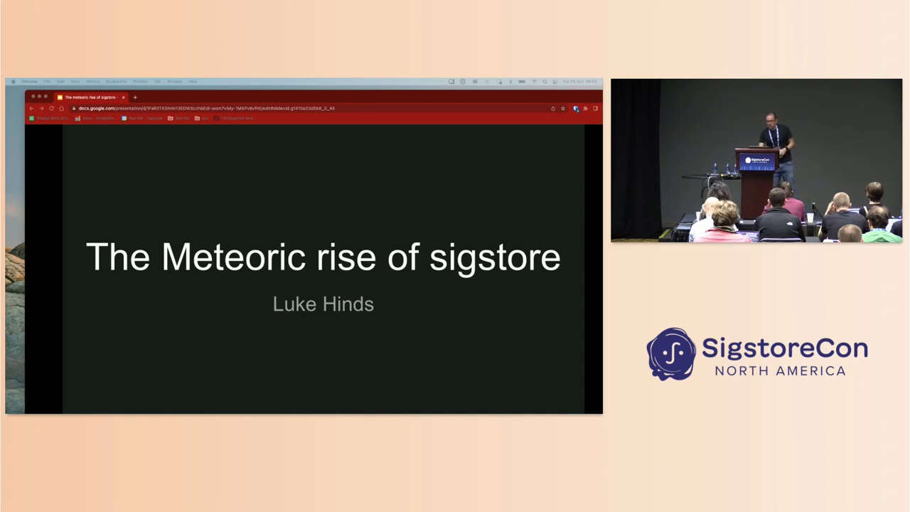
pyautogui.press('right')
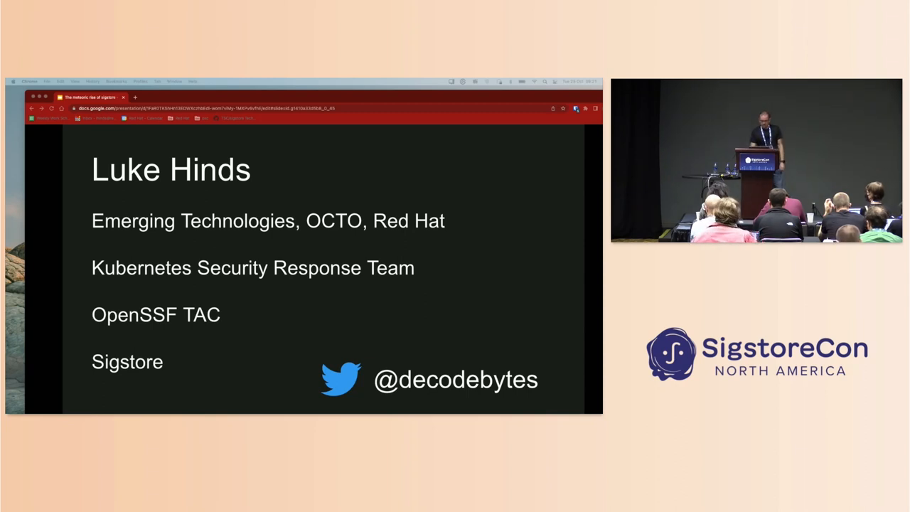
pyautogui.press('Right')
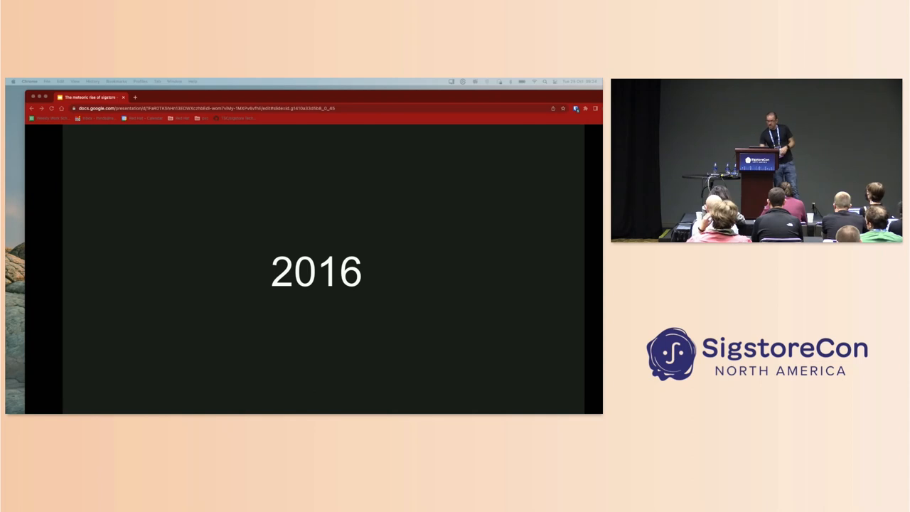
pyautogui.press('right')
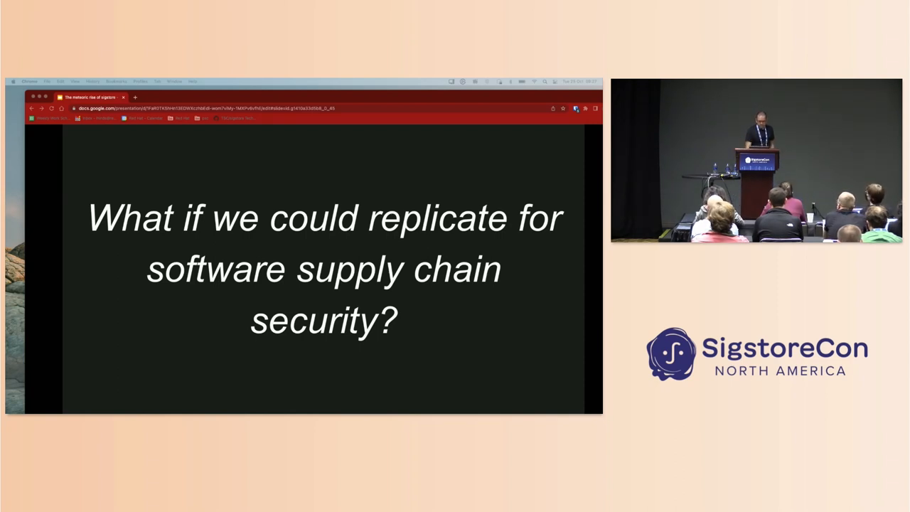
pyautogui.press('Right')
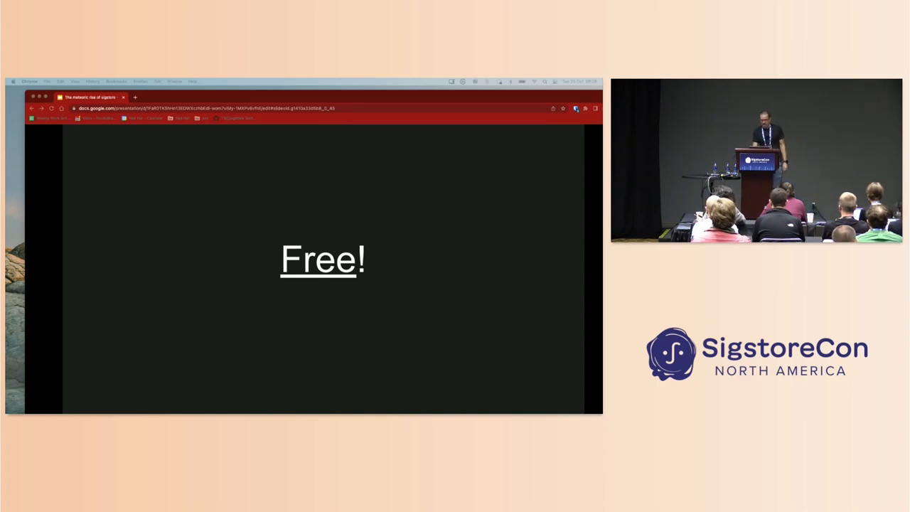
pyautogui.press('right')
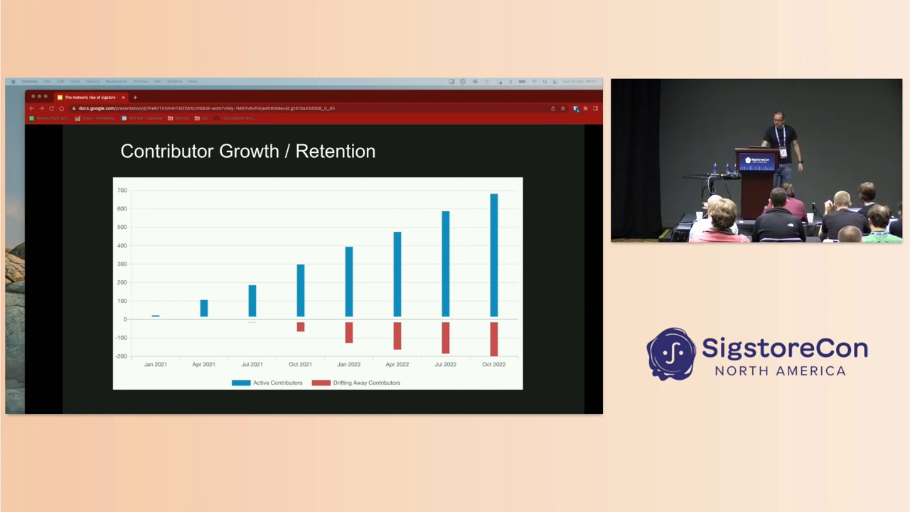
pyautogui.press('right')
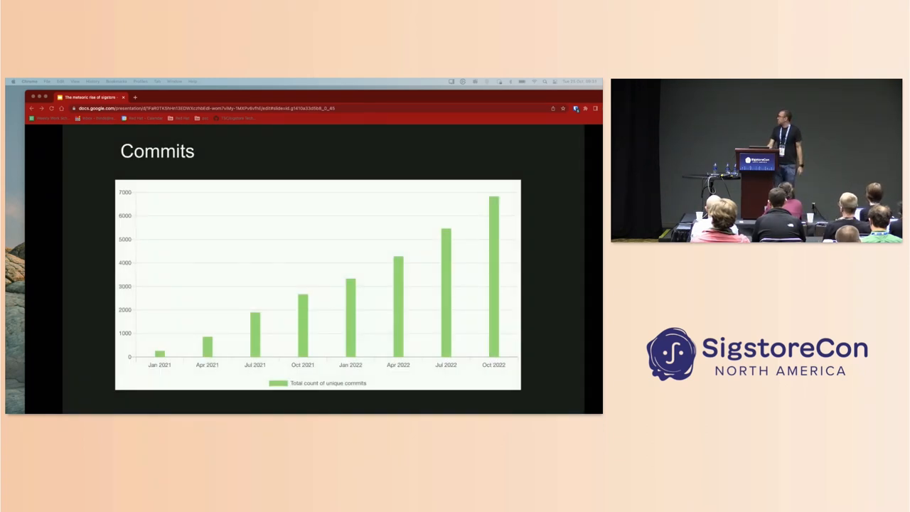
pyautogui.press('Right')
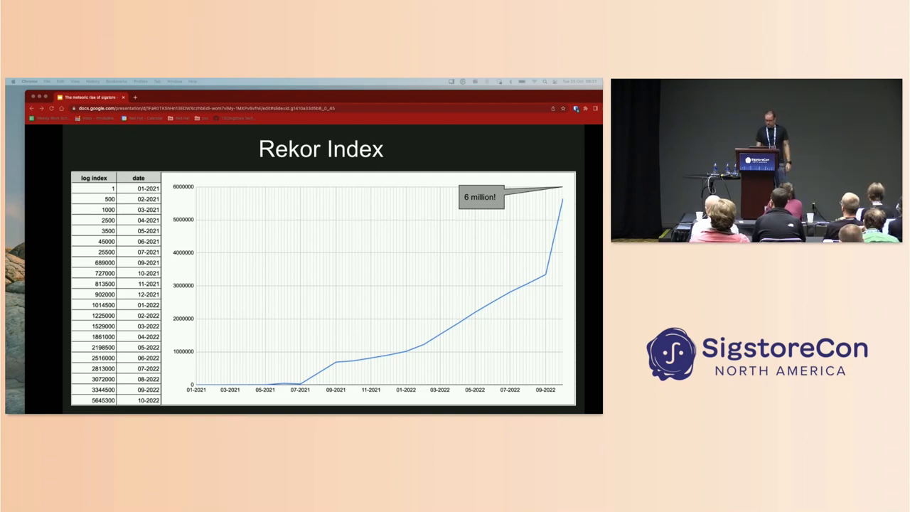
pyautogui.press('Right')
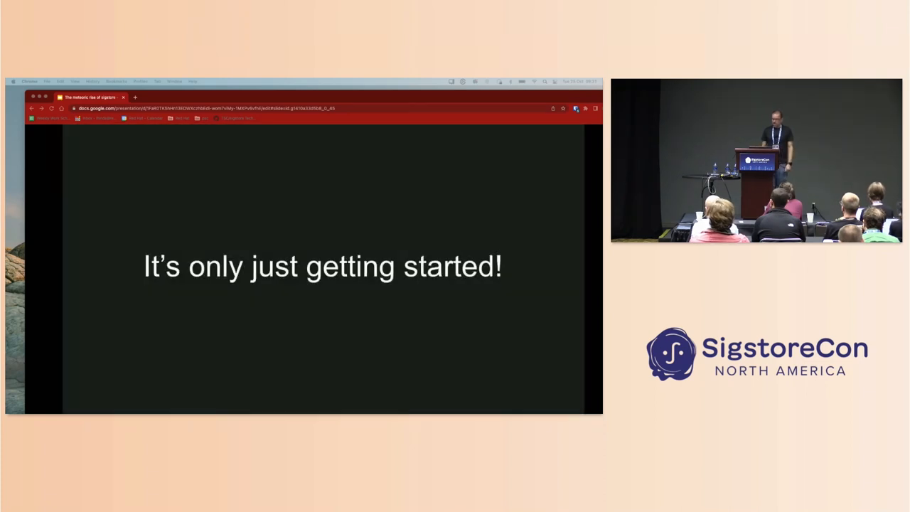